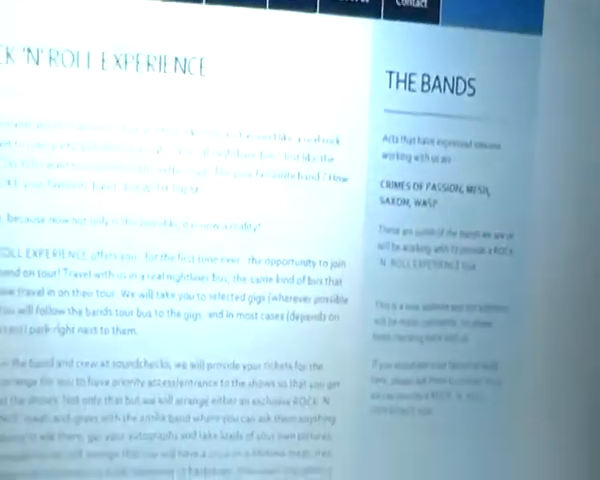
pyautogui.scroll(-3)
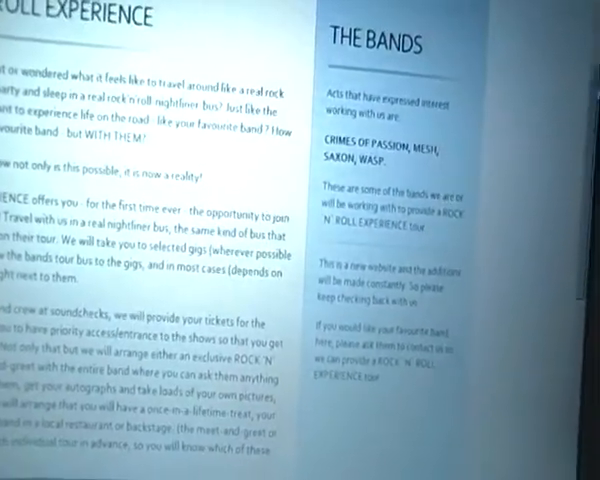
pyautogui.scroll(-3)
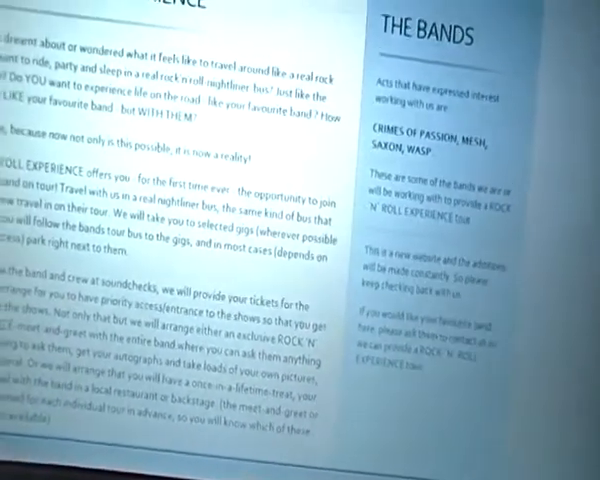
pyautogui.scroll(-3)
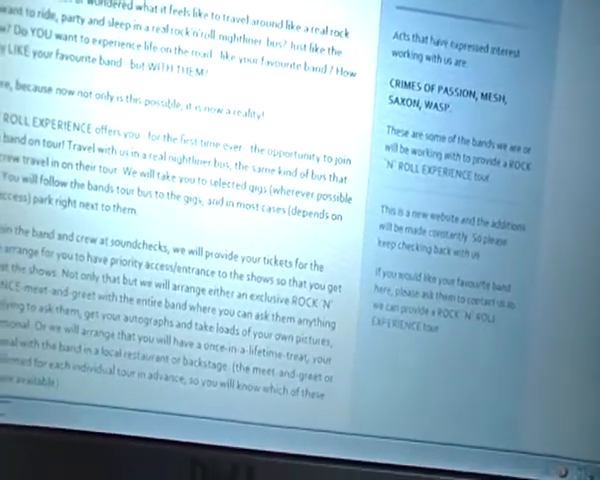
pyautogui.scroll(3)
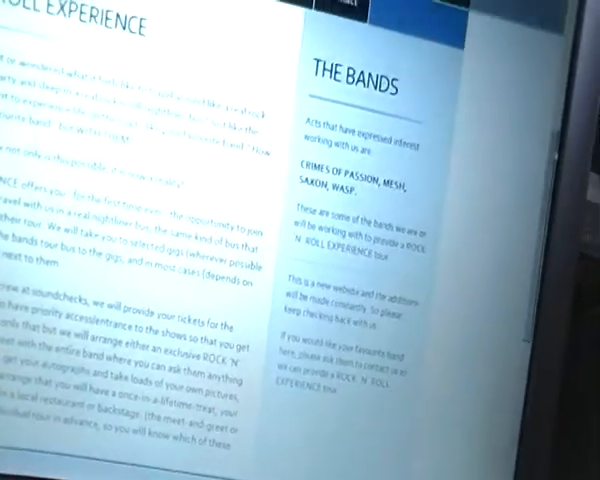
pyautogui.scroll(-3)
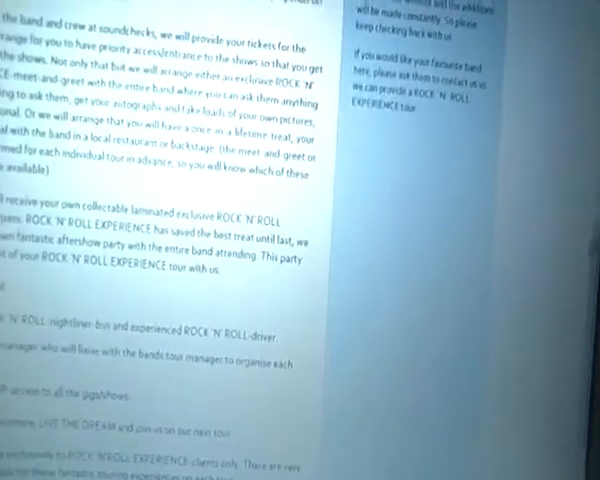
pyautogui.scroll(3)
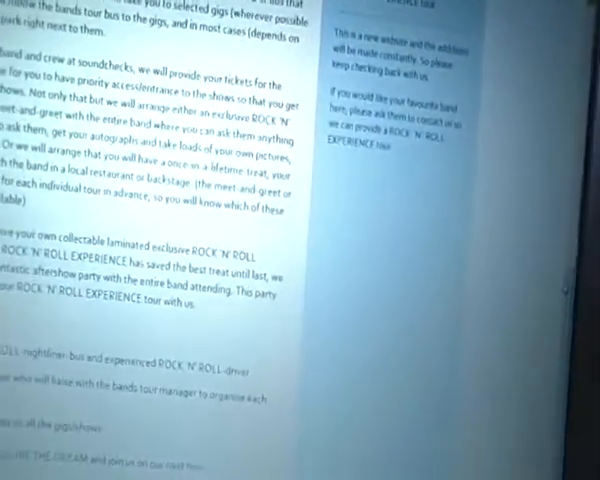
pyautogui.scroll(-3)
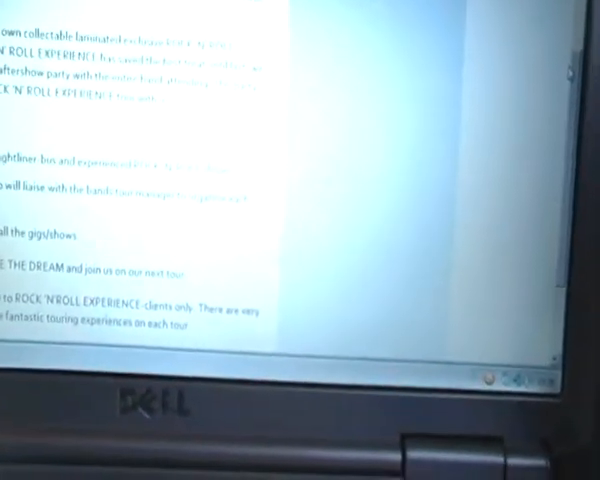
pyautogui.scroll(-3)
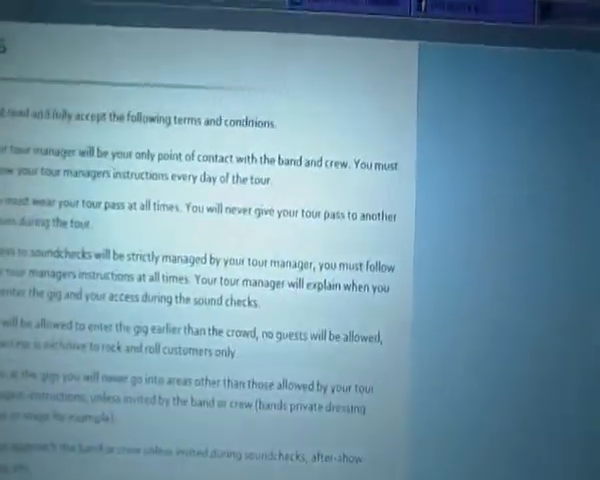
pyautogui.scroll(-3)
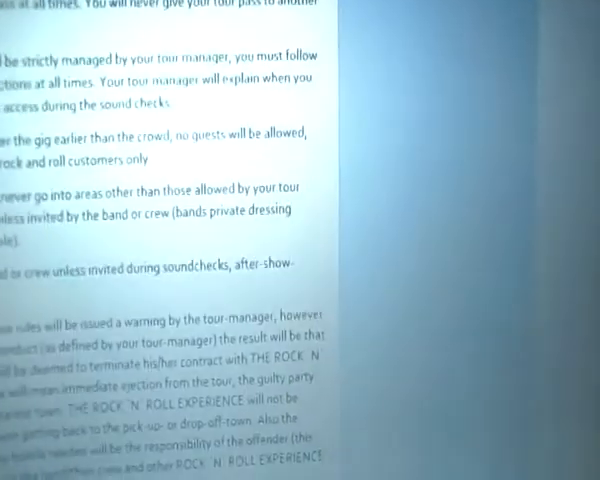